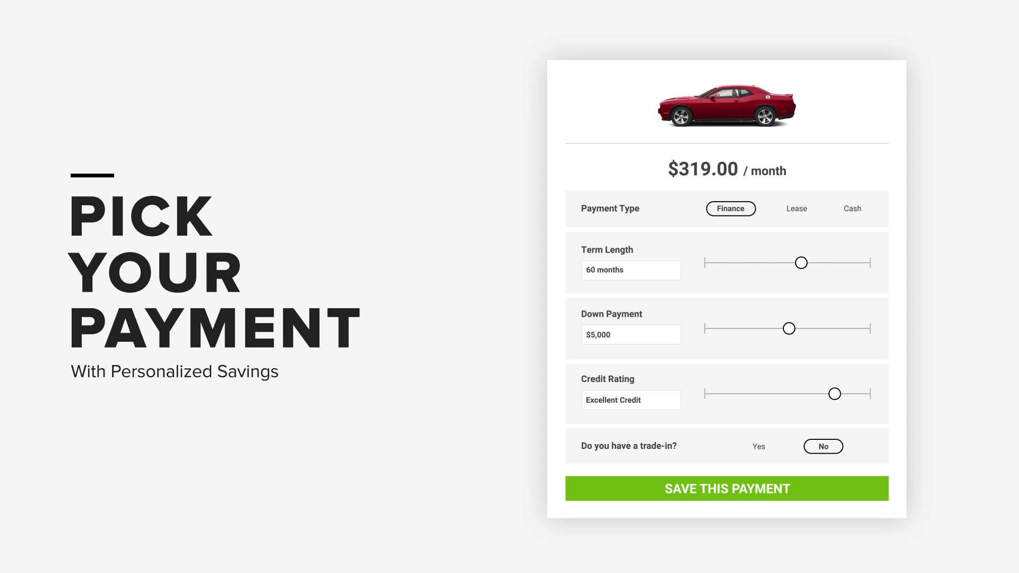
# Step: Save the calculated monthly payment and open My Garage showing the saved red car for comparison
pyautogui.click(727, 489)
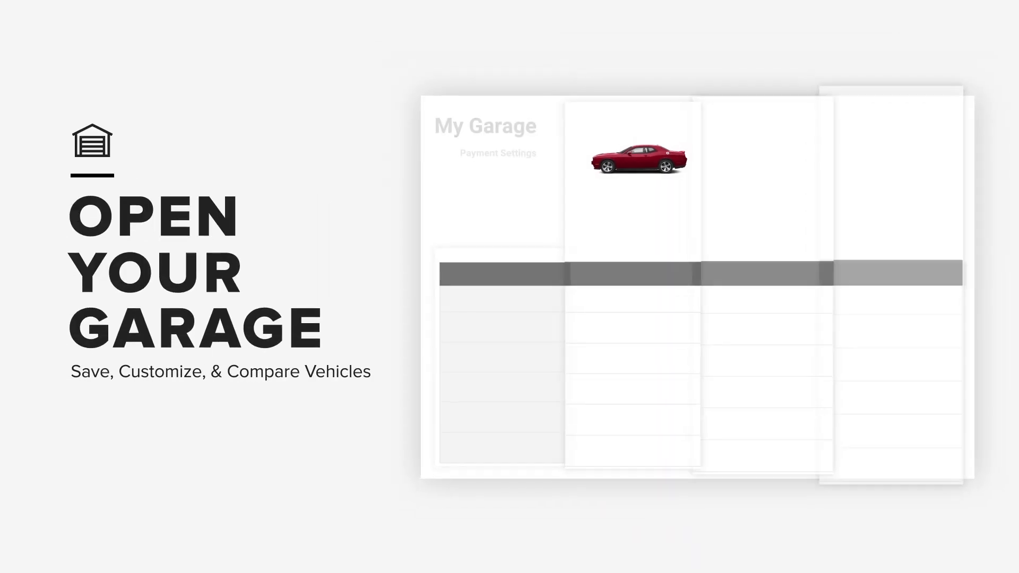